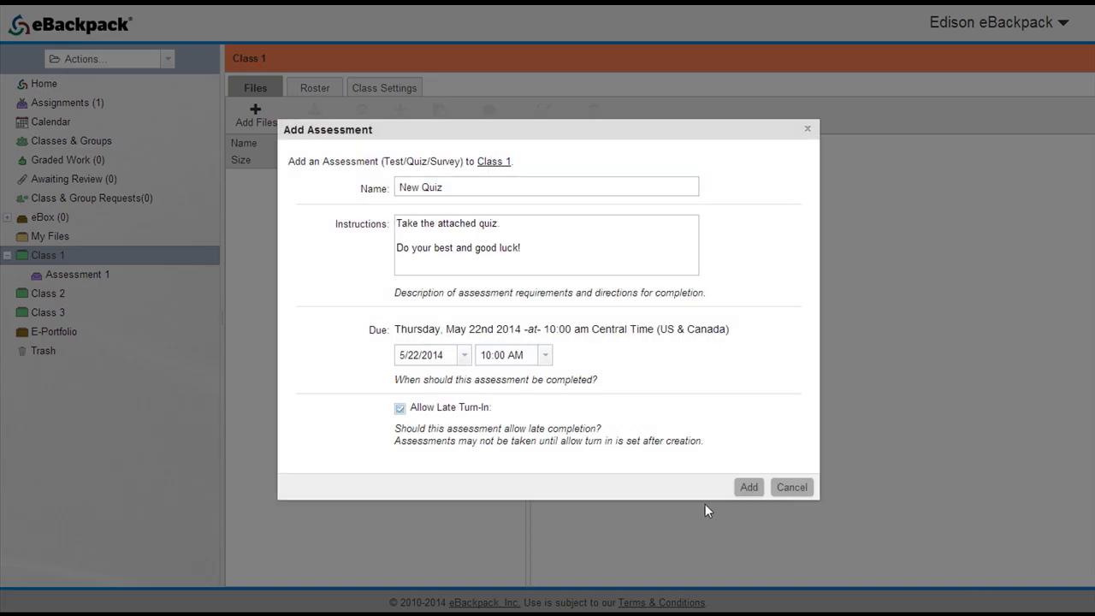
Step: Confirm the 'New Quiz' assessment for Class 1, due May 22, 10:00 AM, late turn-in allowed
{"action": "left_click", "coordinate": [747, 486]}
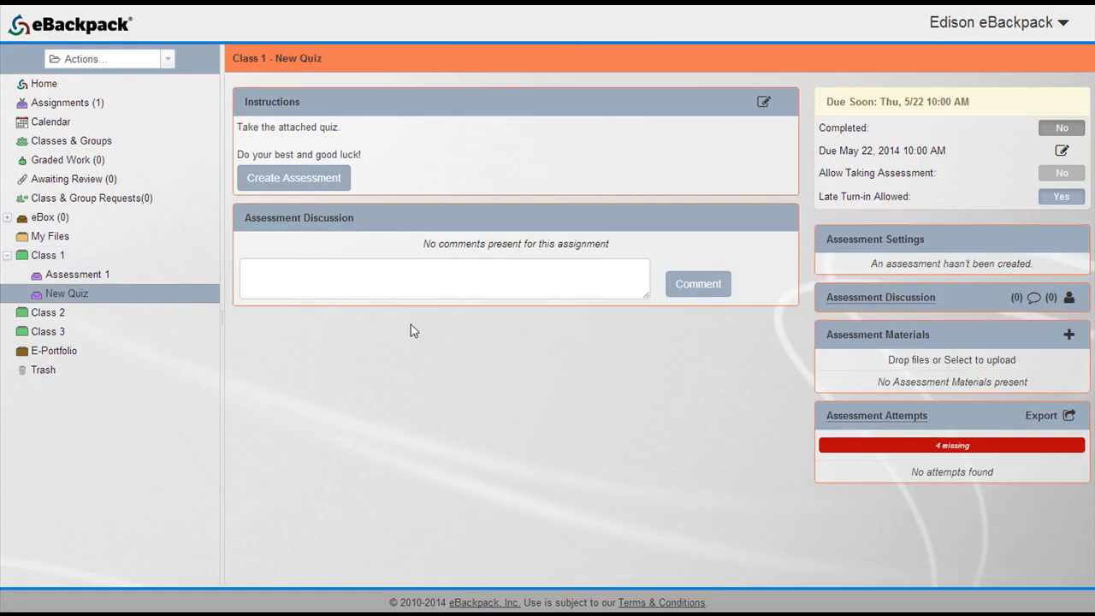
{"action": "mouse_move", "coordinate": [293, 177]}
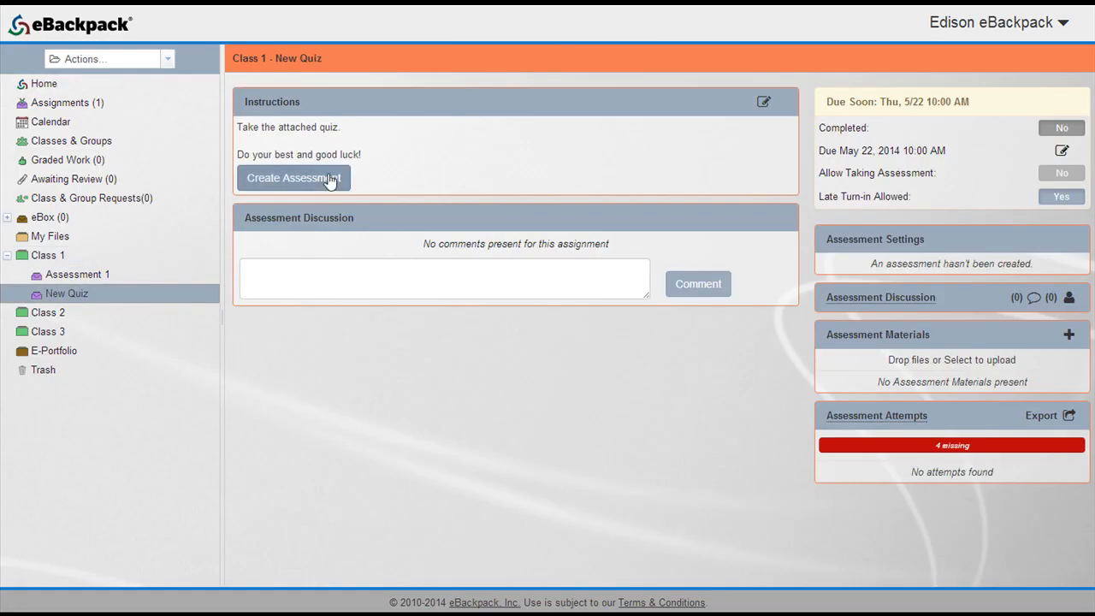
Step: Save the New Quiz settings, then open New Quiz from the student's Home calendar
{"action": "left_click", "coordinate": [294, 177]}
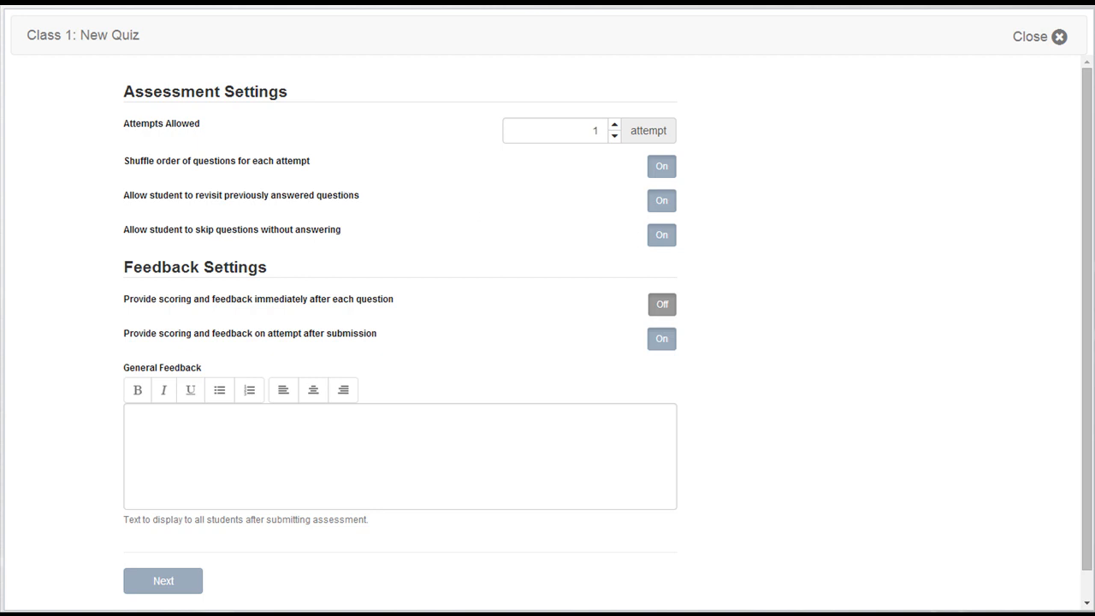
{"action": "left_click", "coordinate": [1038, 36]}
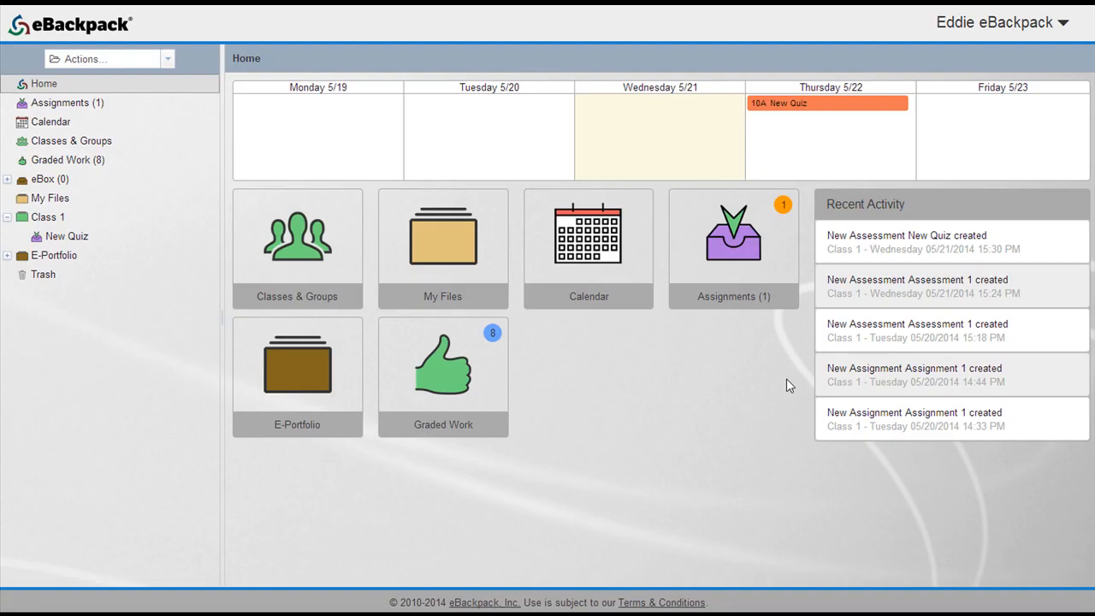
{"action": "mouse_move", "coordinate": [778, 104]}
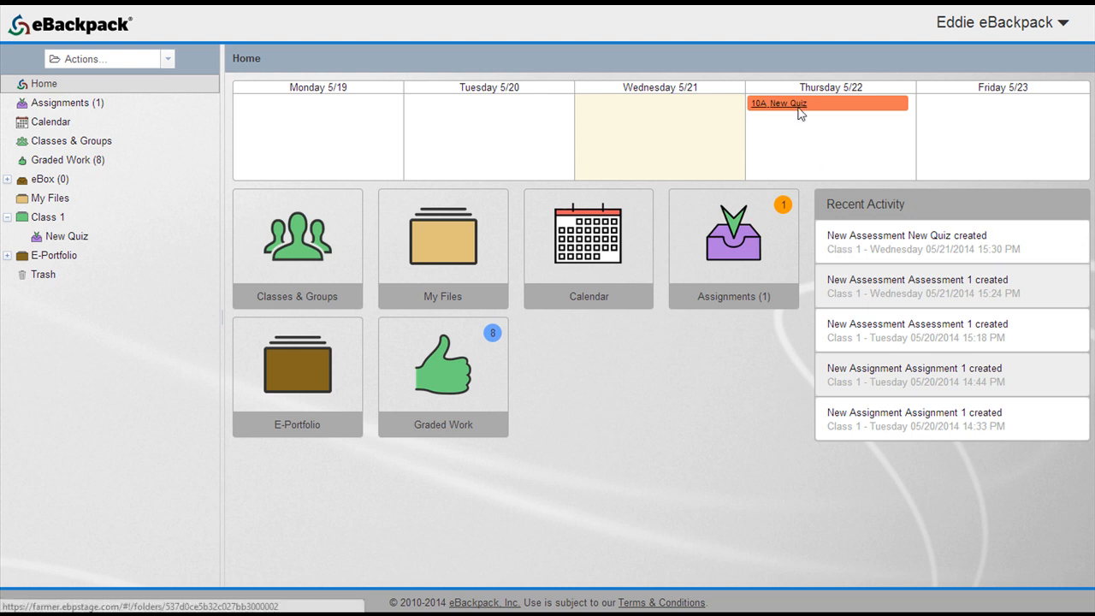
{"action": "left_click", "coordinate": [777, 102]}
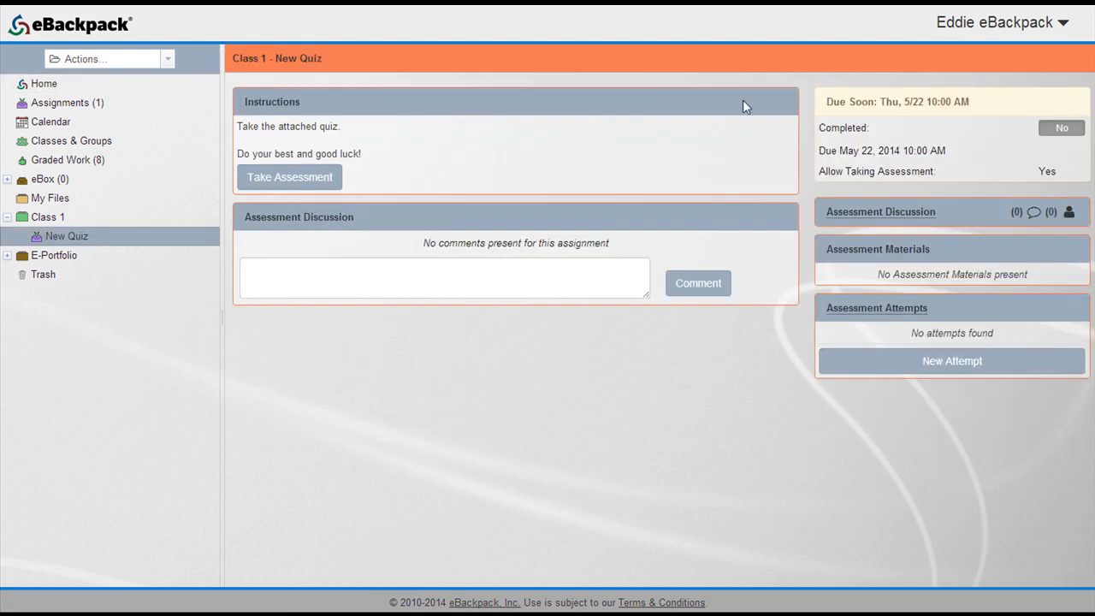
Step: Answer New Quiz's single question and submit it with Mark assignment as complete set to Yes
{"action": "left_click", "coordinate": [289, 177]}
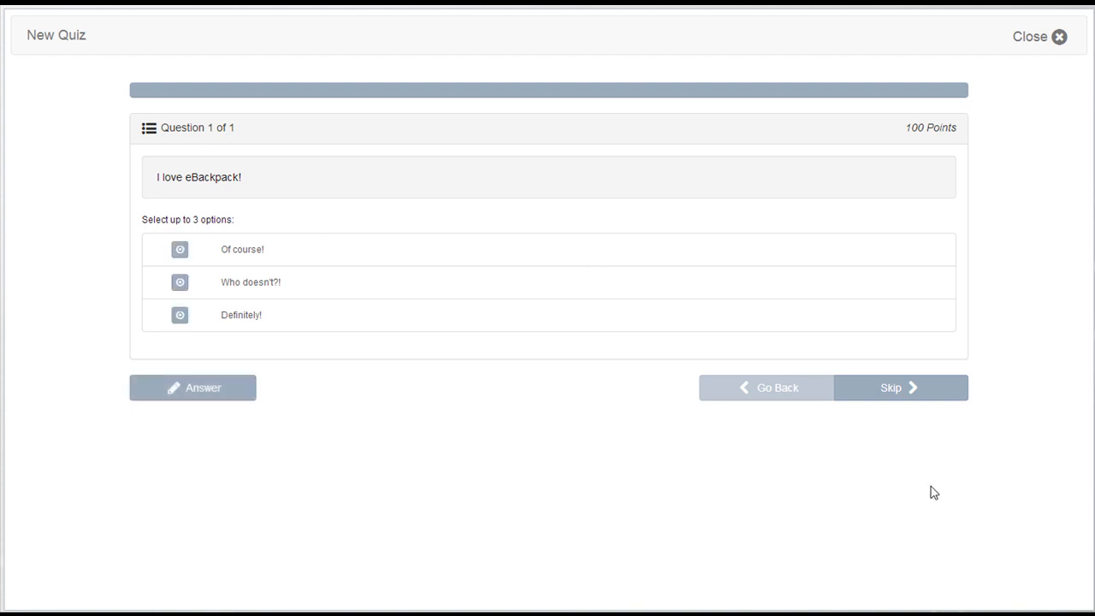
{"action": "left_click", "coordinate": [897, 387]}
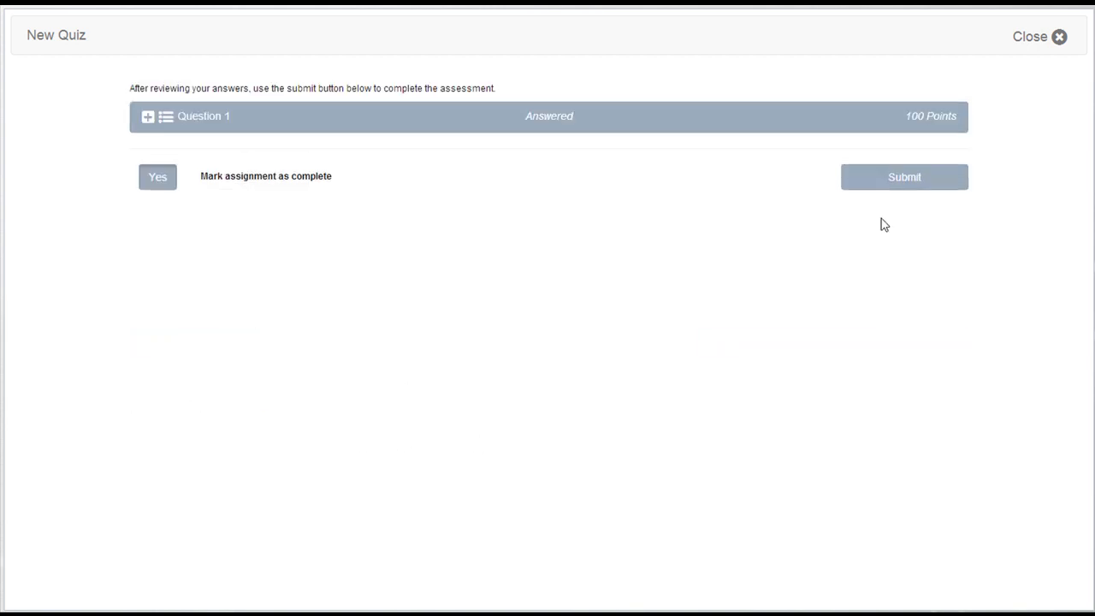
{"action": "left_click", "coordinate": [904, 177]}
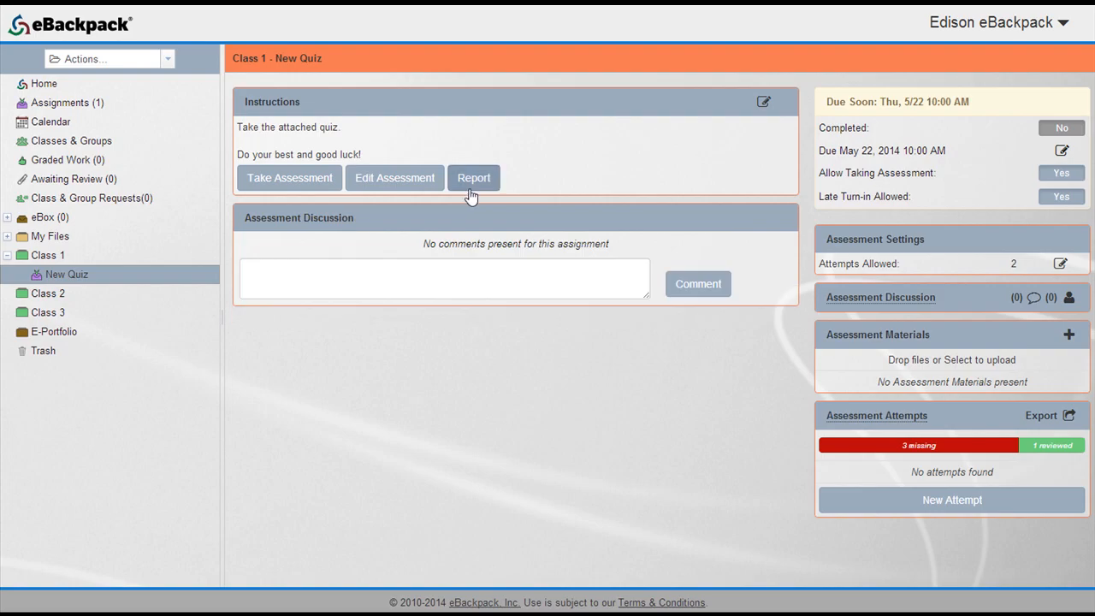
{"action": "left_click", "coordinate": [474, 177]}
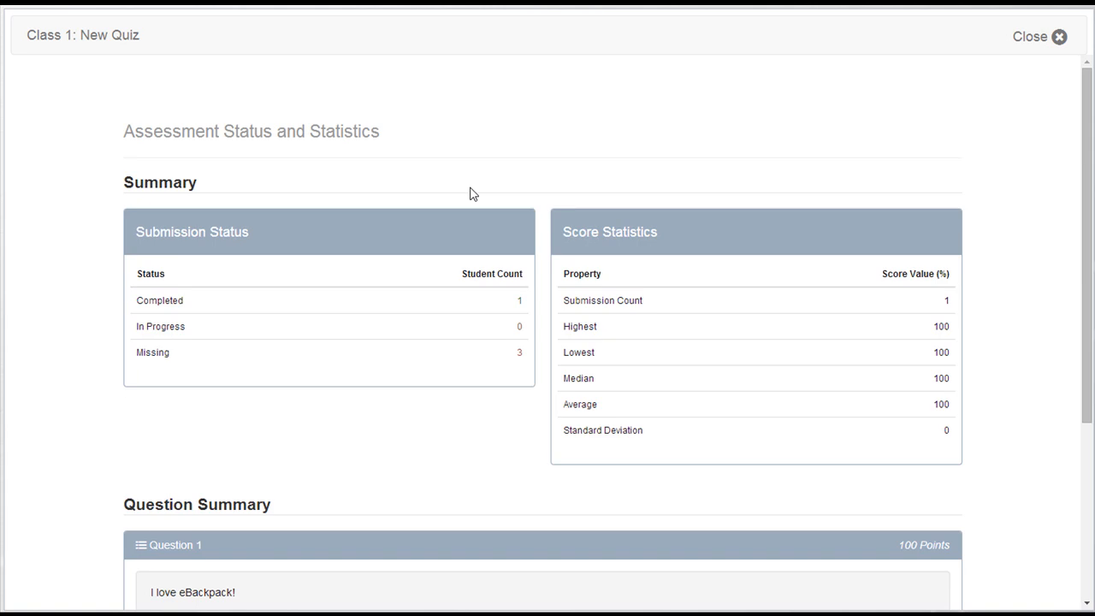
{"action": "left_click", "coordinate": [1029, 36]}
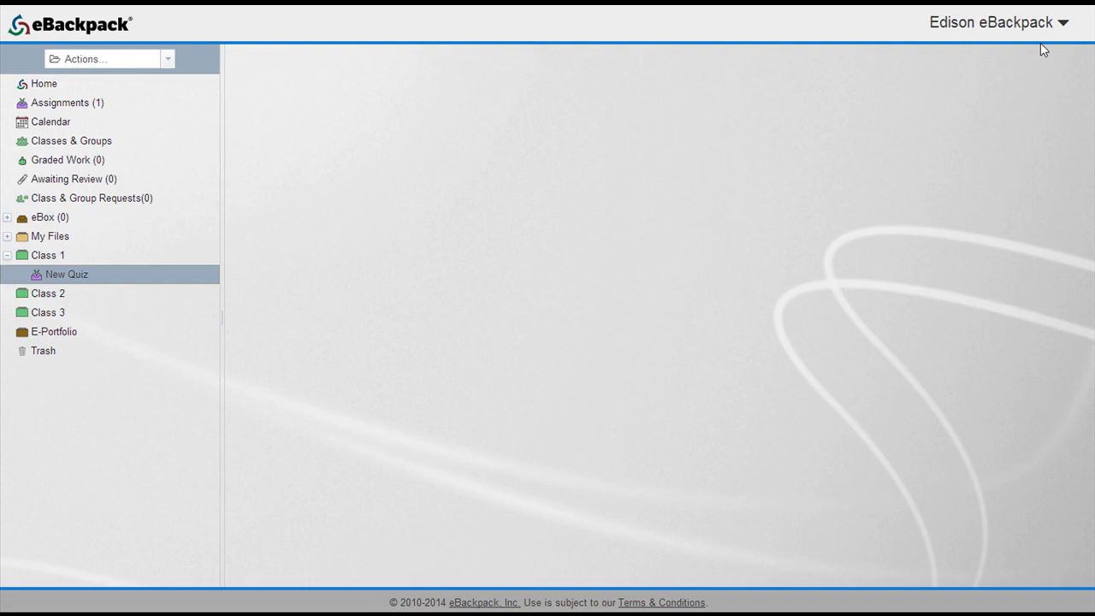
{"action": "left_click", "coordinate": [66, 273]}
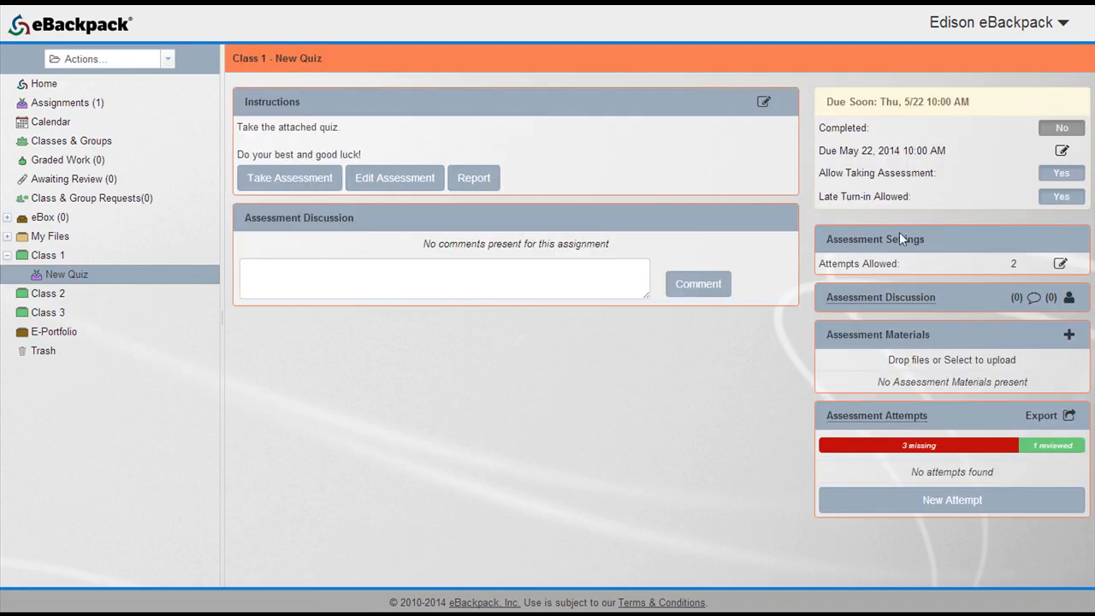